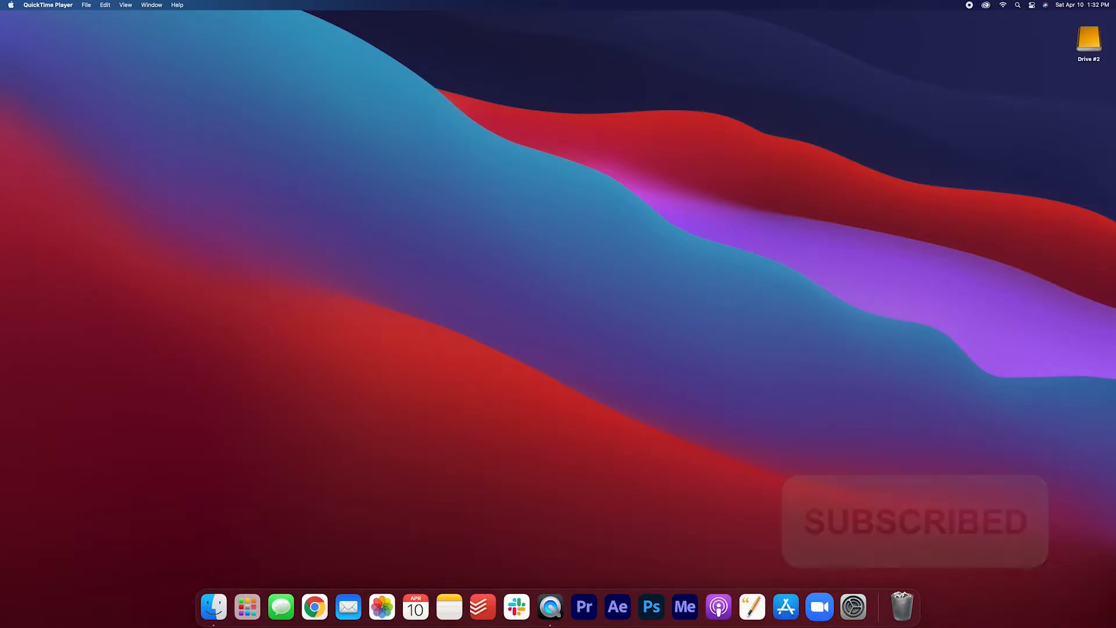
Show the context menu of the Drive #2 disk on the desktop.
right_click(1088, 40)
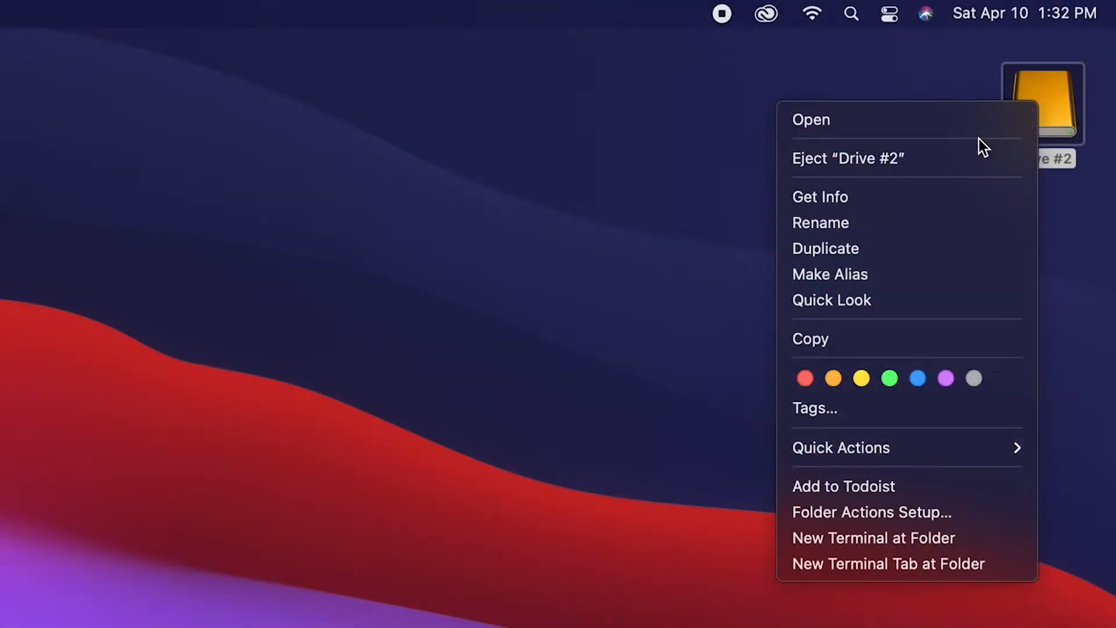
Eject Drive #2, which fails with a warning that programs may be using the disk.
click(848, 158)
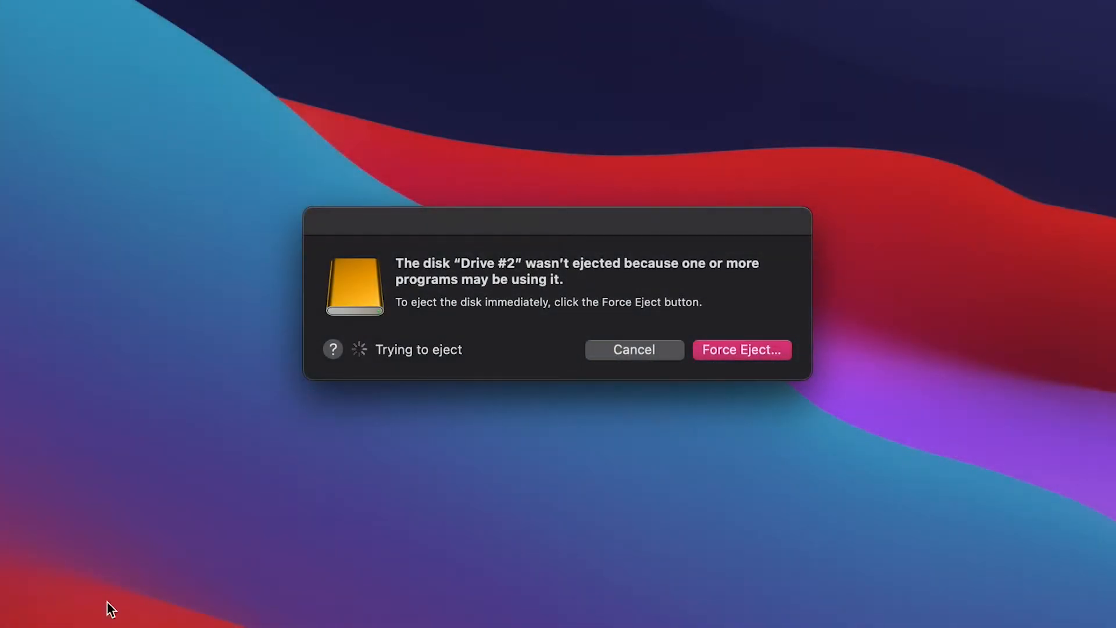
mouse_move(437, 278)
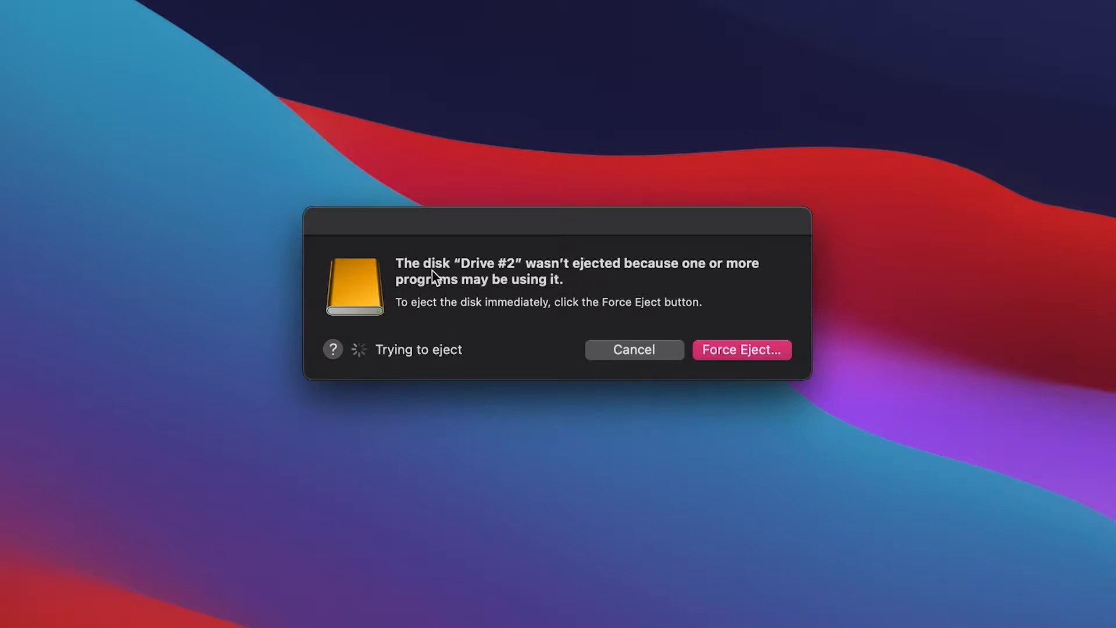
mouse_move(718, 277)
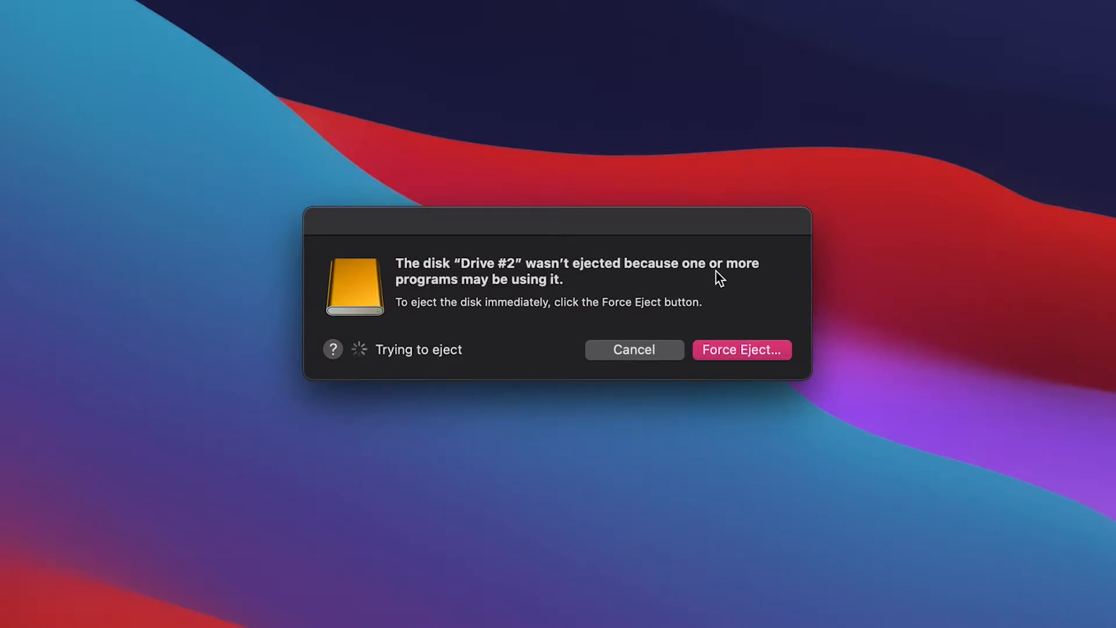
mouse_move(637, 258)
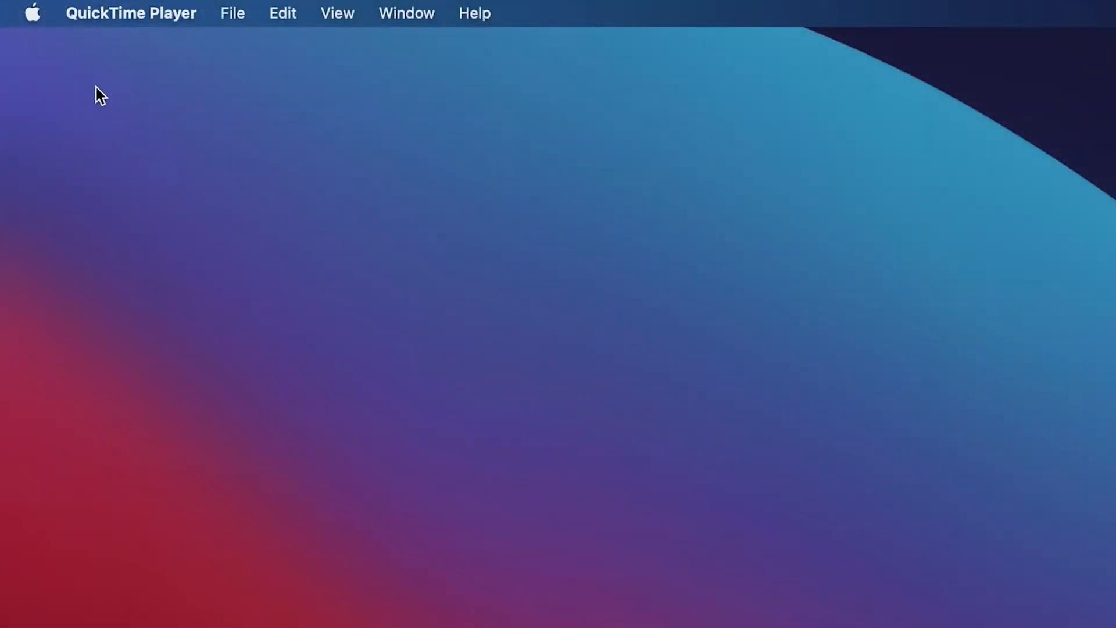
Force quit Preview via the Apple menu's Force Quit Applications window and confirm.
click(32, 13)
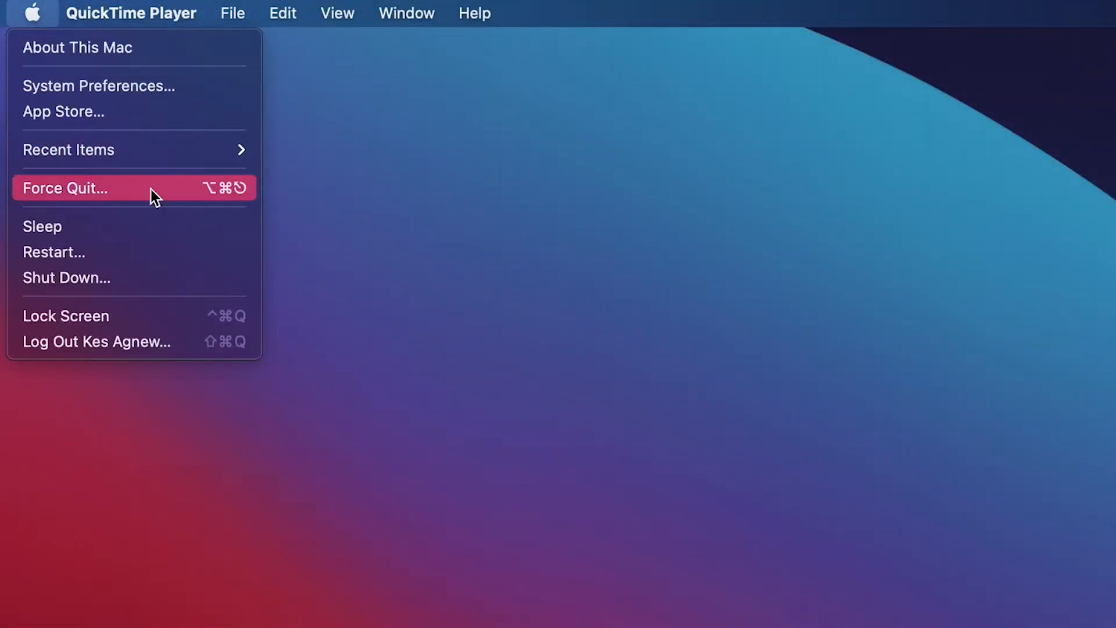
click(65, 188)
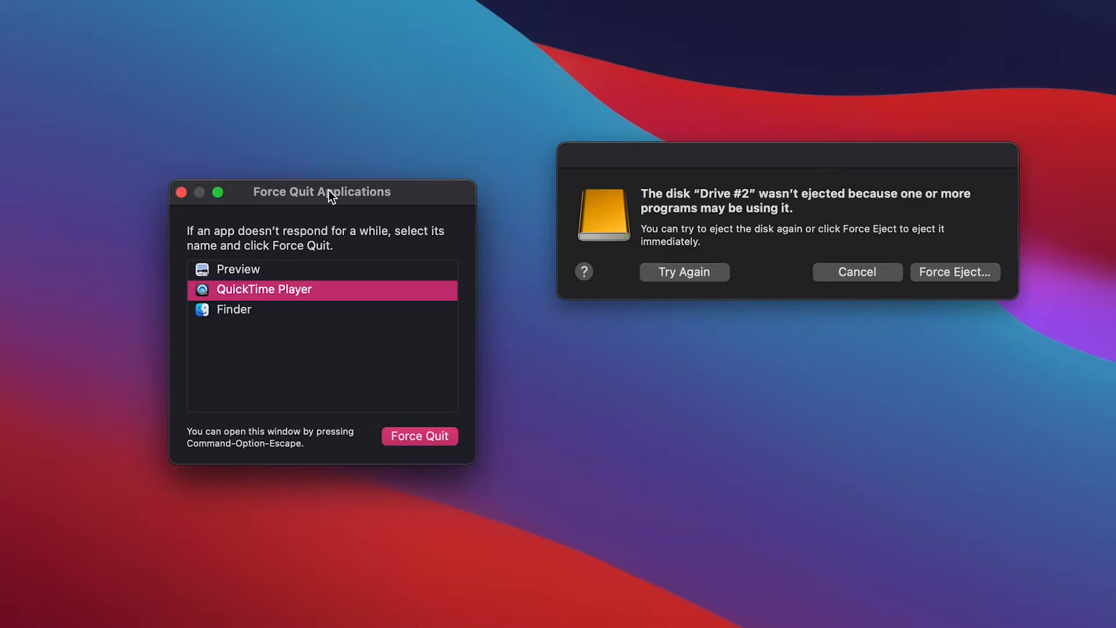
mouse_move(284, 278)
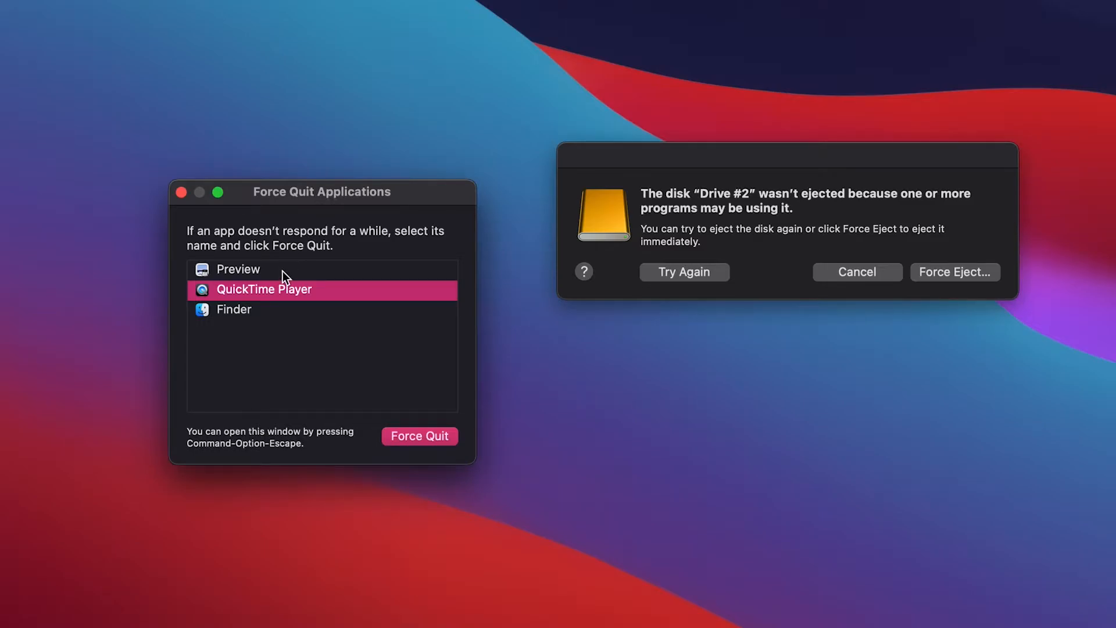
mouse_move(242, 294)
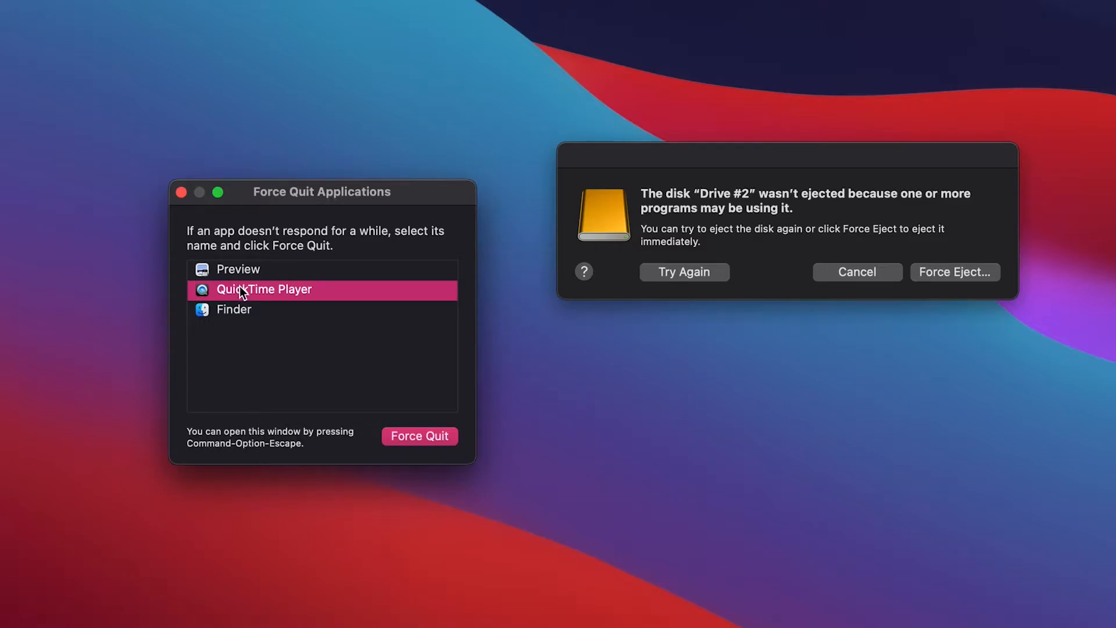
click(237, 269)
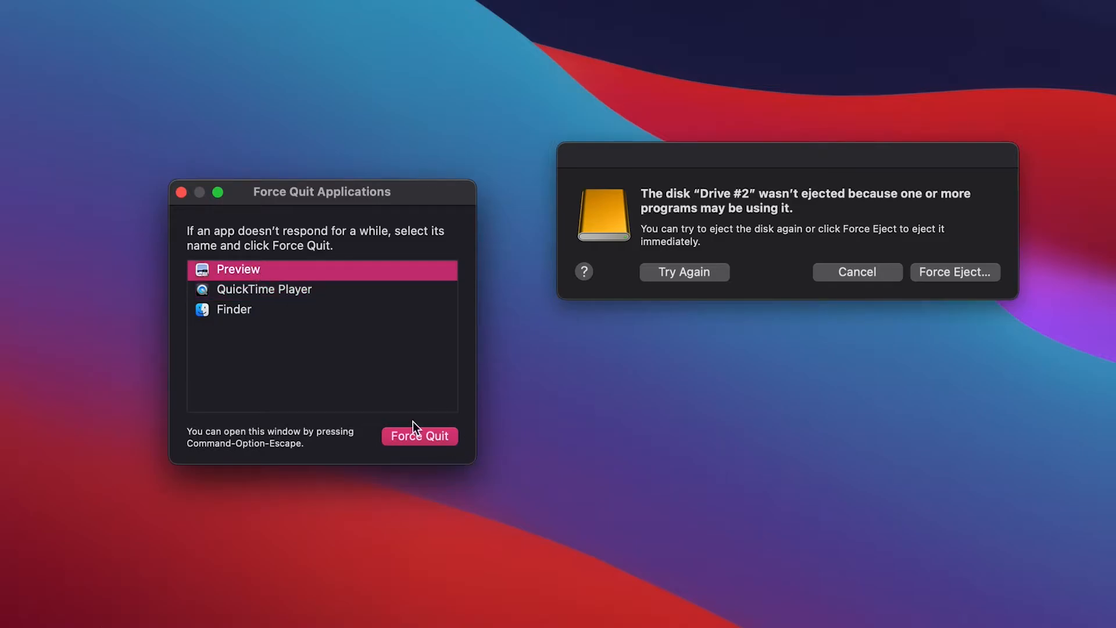
click(419, 436)
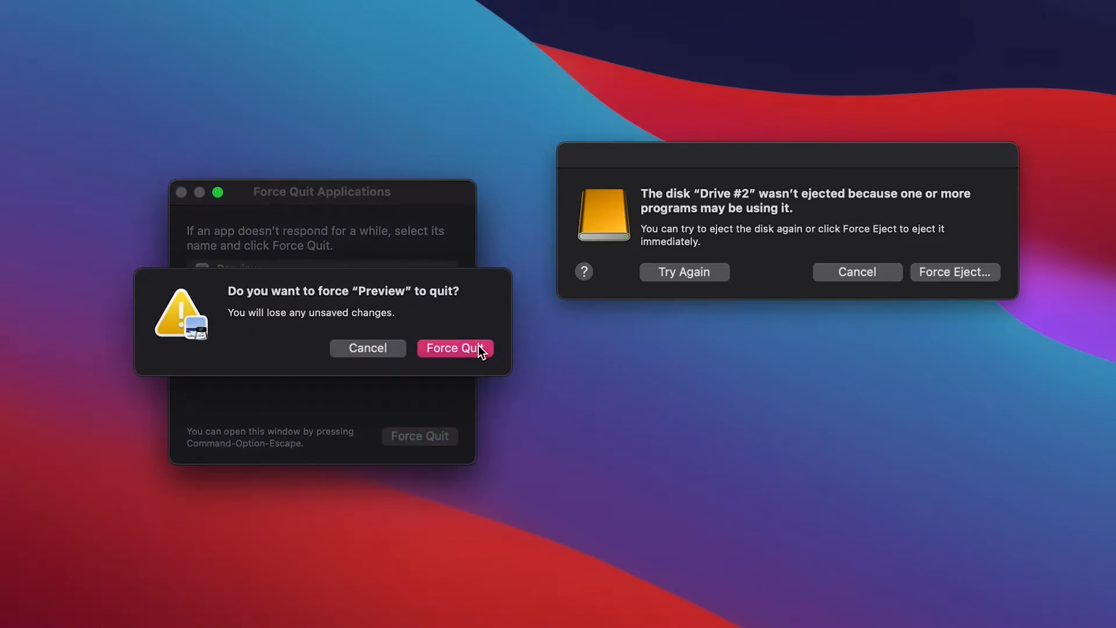
click(454, 347)
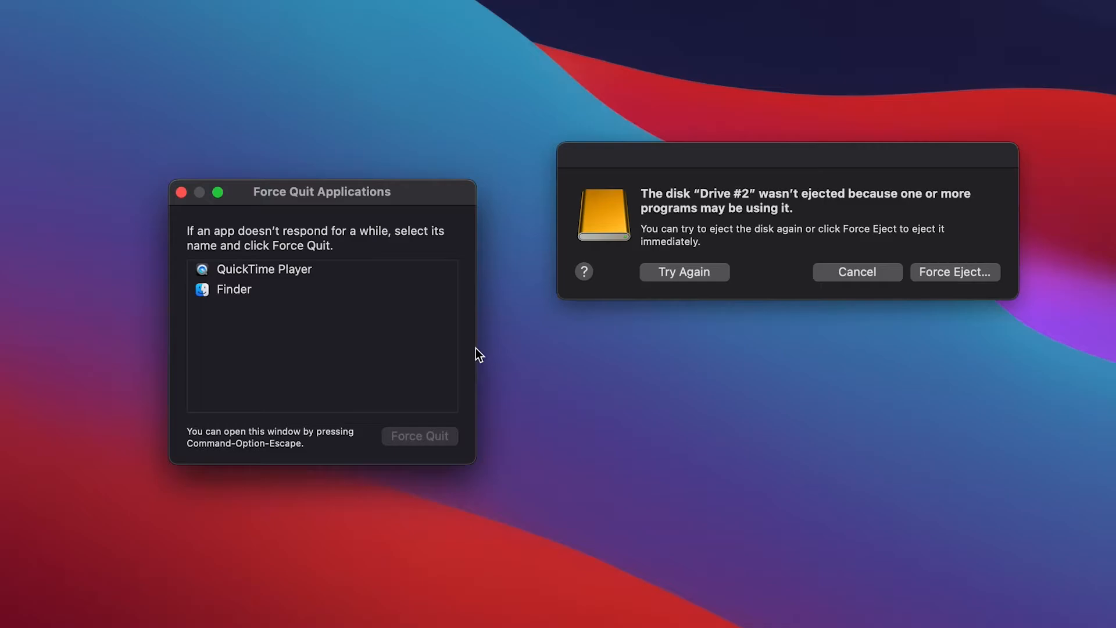
mouse_move(416, 301)
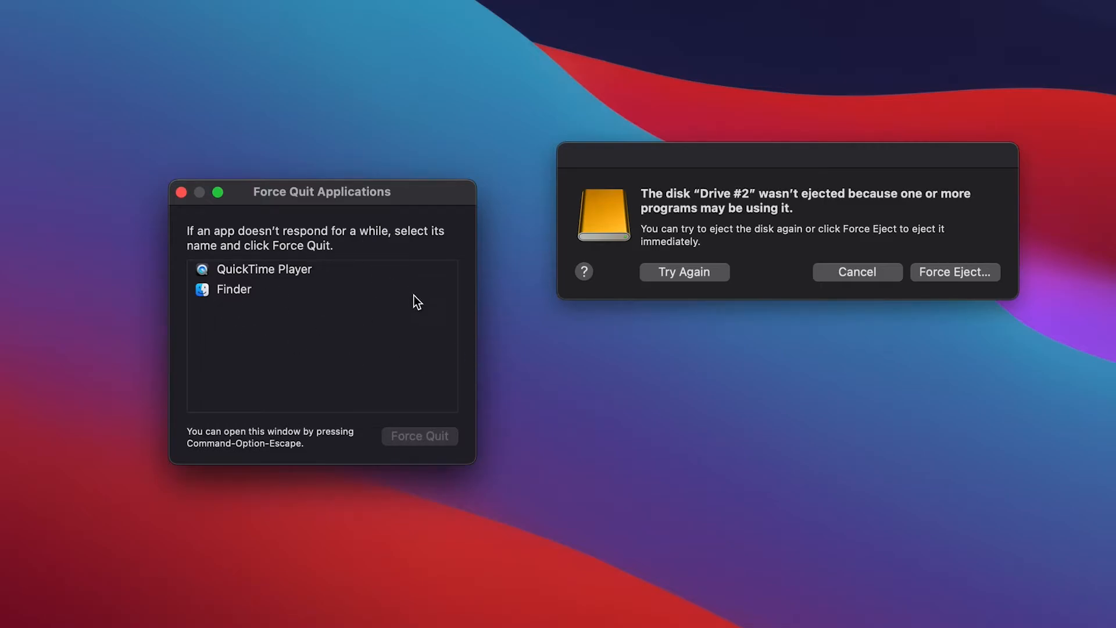
mouse_move(153, 264)
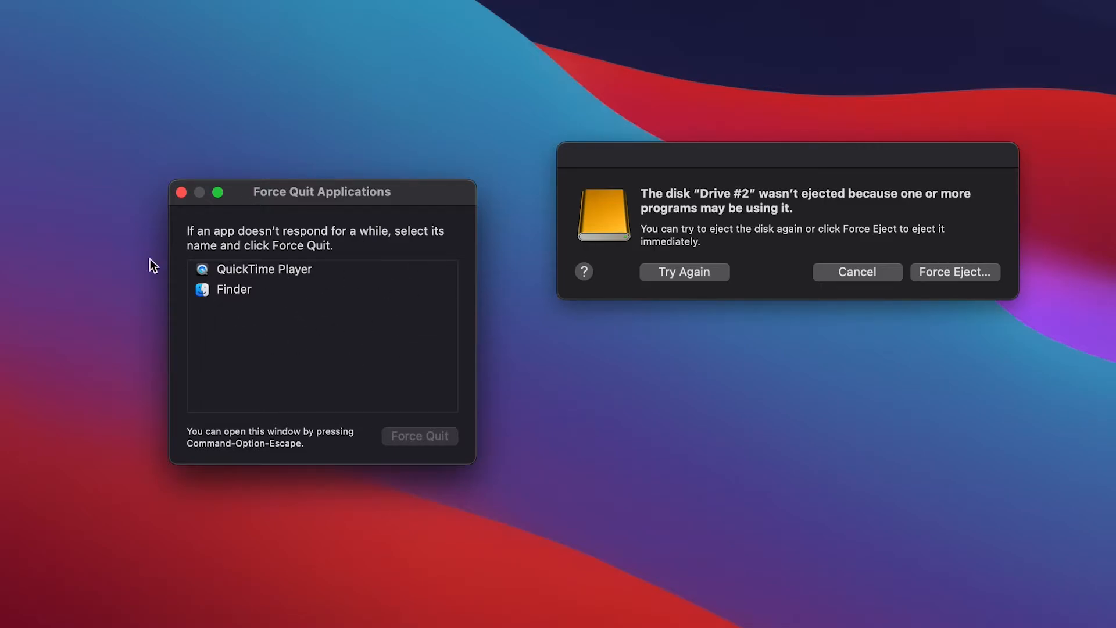
mouse_move(359, 334)
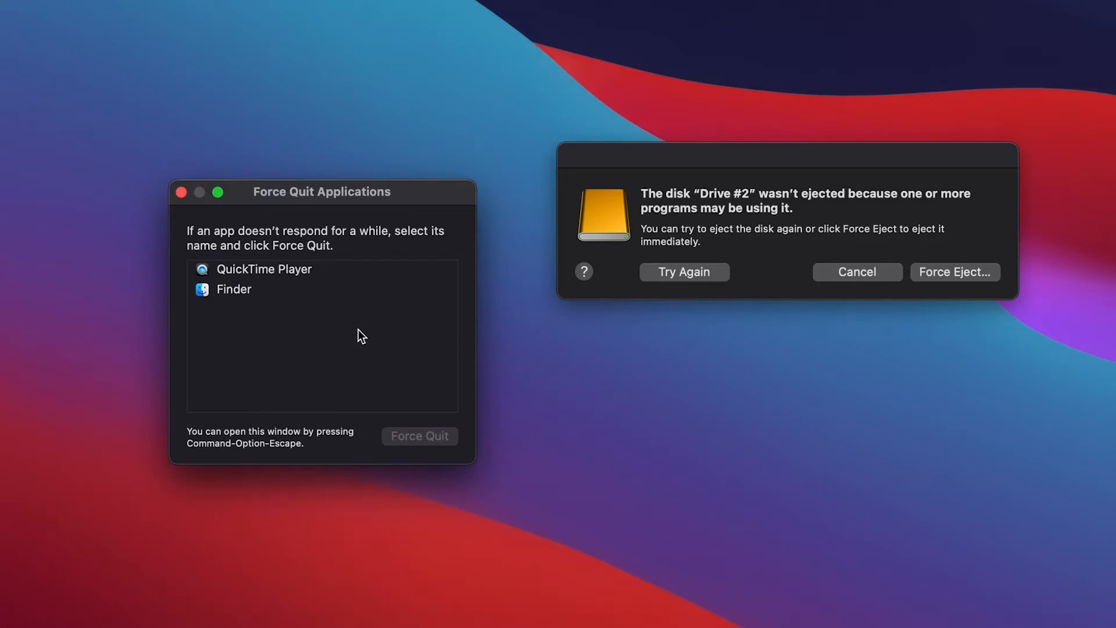
mouse_move(543, 367)
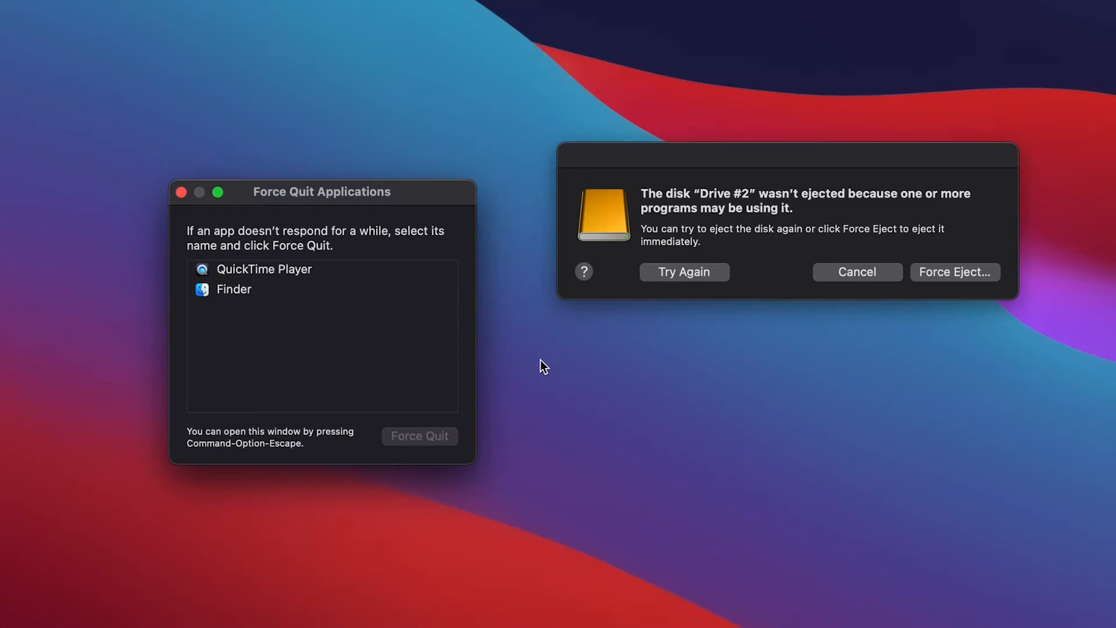
Relaunch Finder from the Force Quit Applications window and confirm.
click(233, 289)
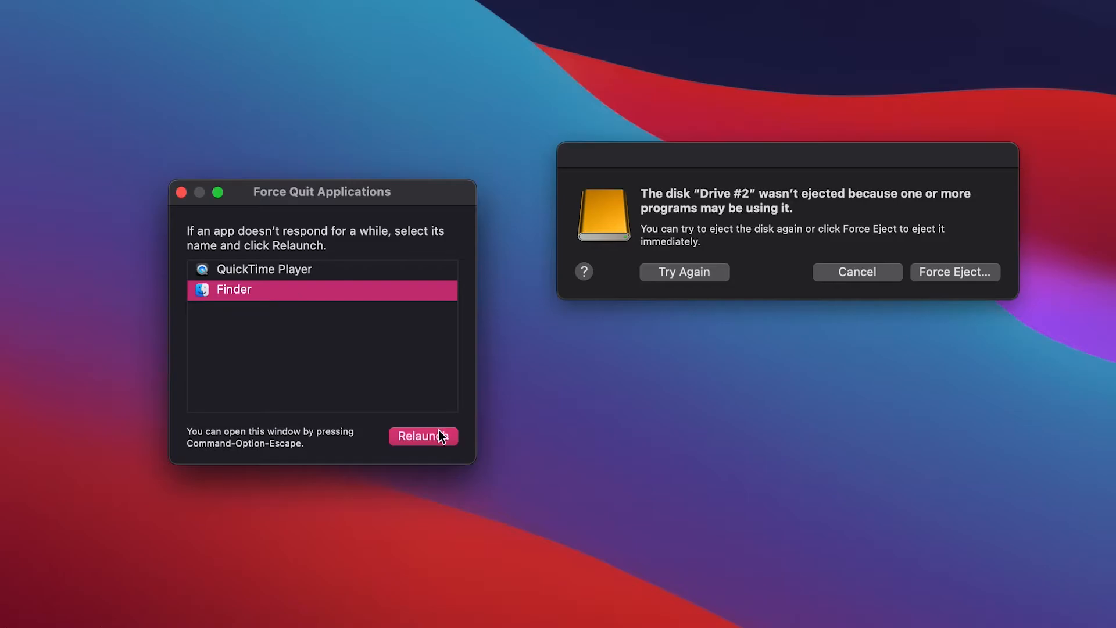
click(423, 436)
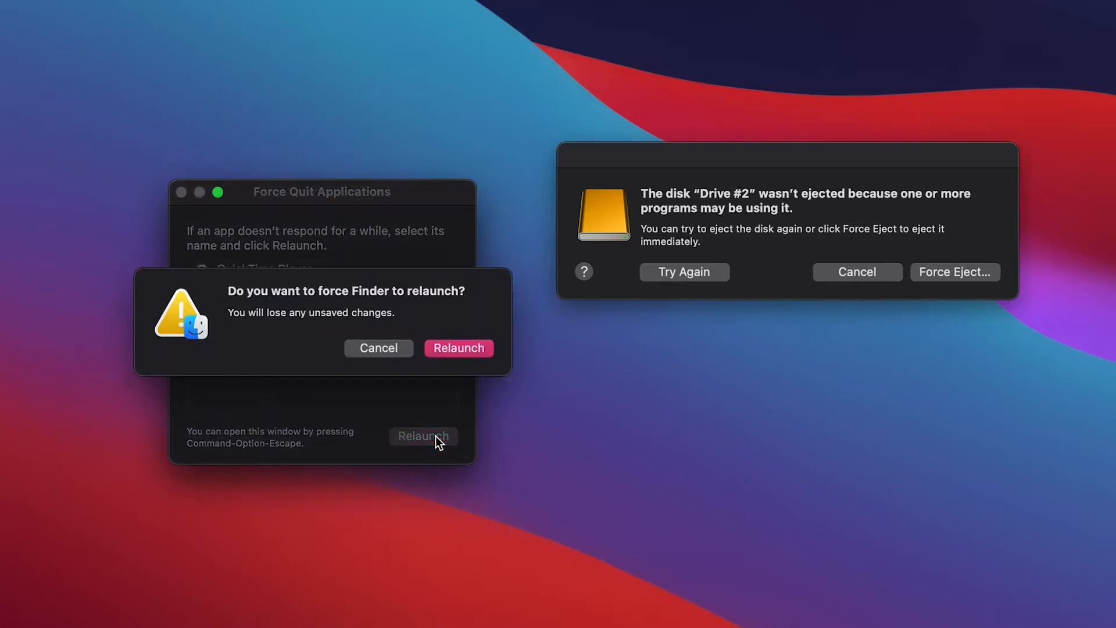
click(459, 348)
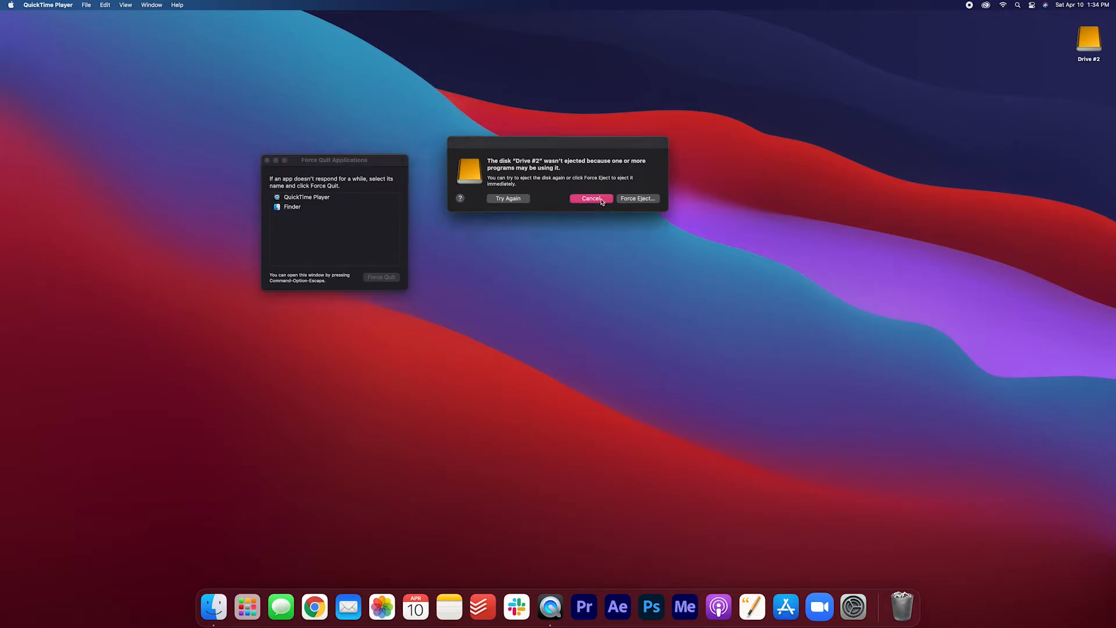
Cancel the failed-eject alert and eject Drive #2 so it leaves the desktop.
click(591, 198)
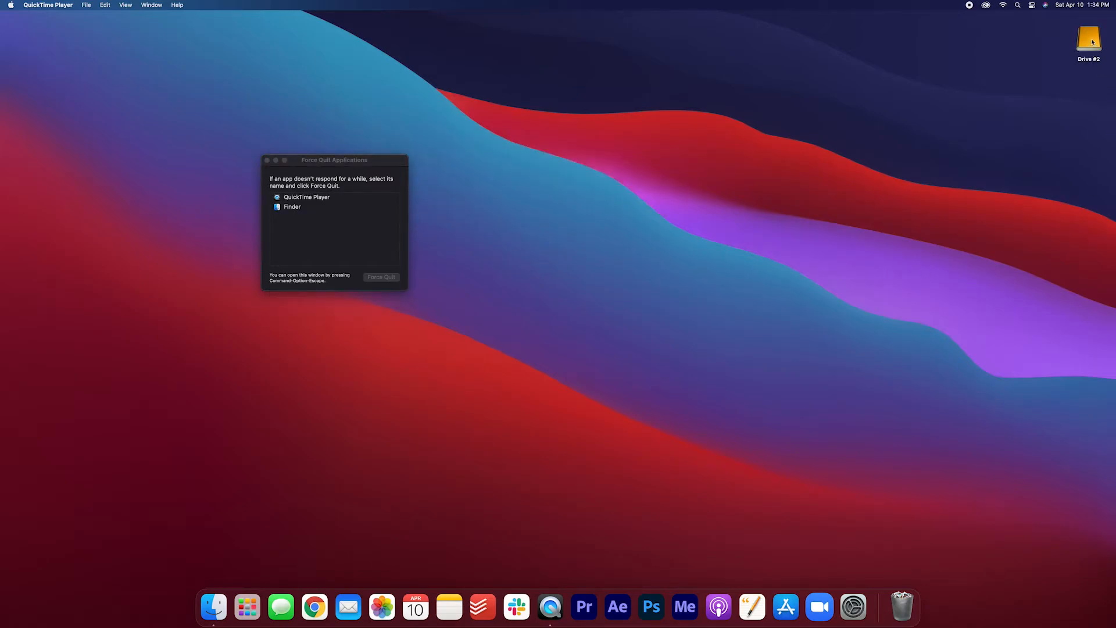
mouse_move(1088, 41)
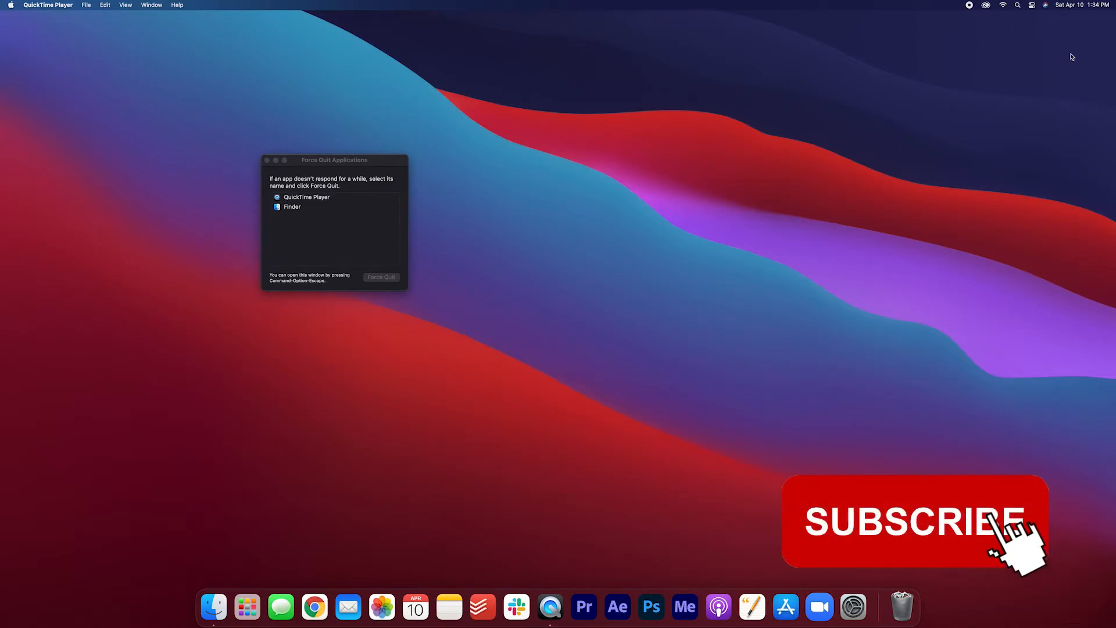
click(915, 522)
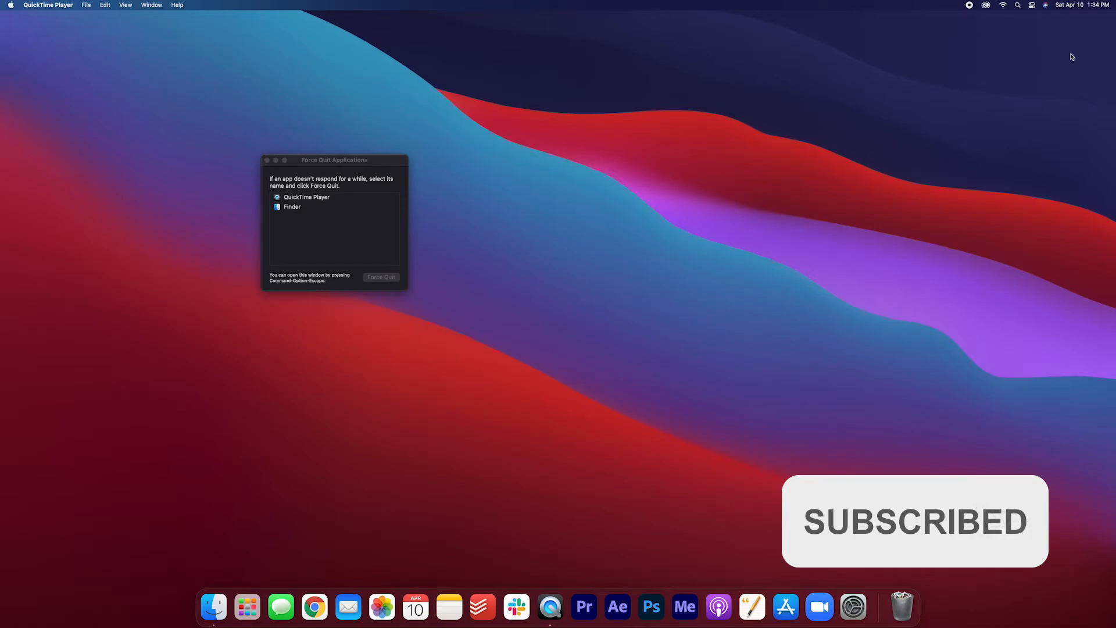